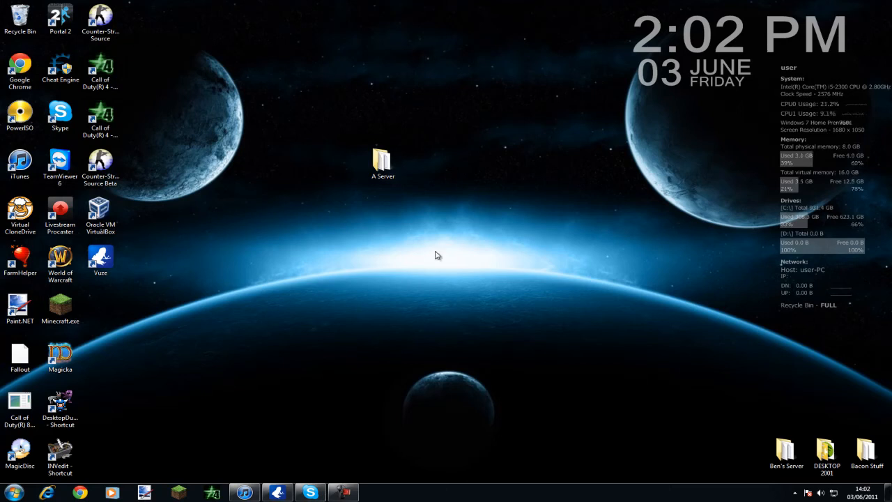
pyautogui.moveTo(323, 126)
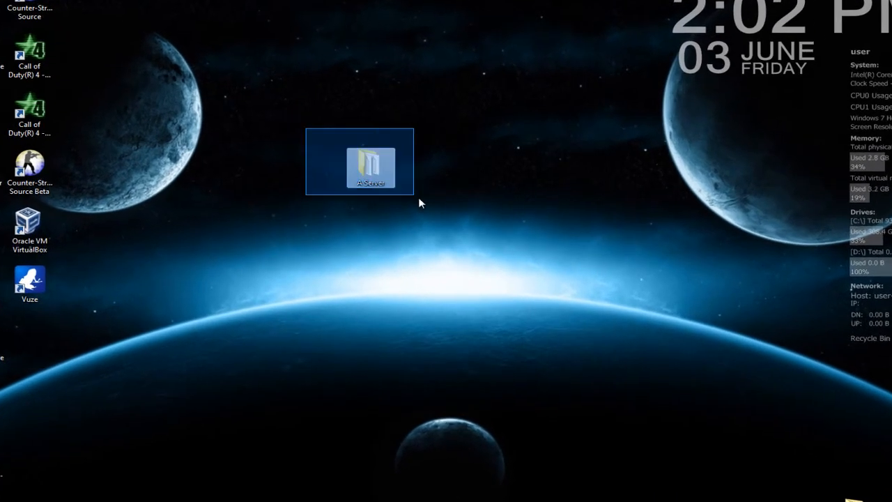
# Open the A Server folder from the desktop to list the Minecraft server files.
pyautogui.doubleClick(370, 167)
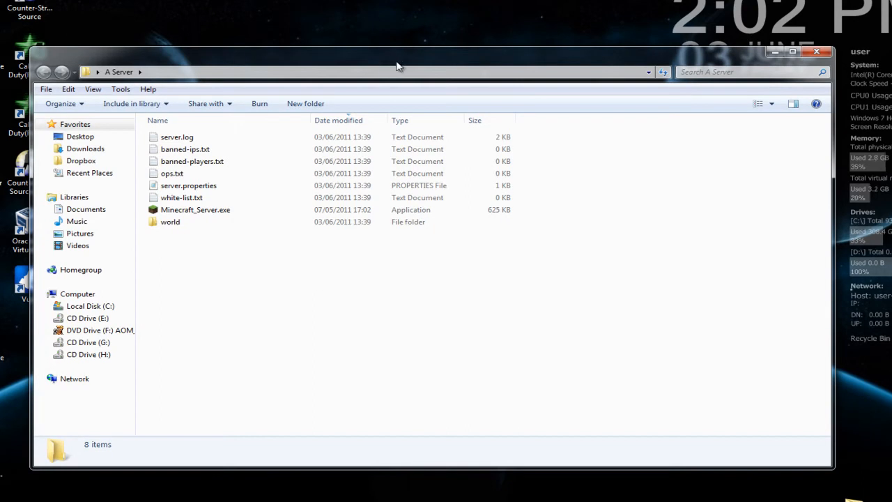
# Run the old Minecraft_Server.exe, confirm it reports Beta 1.5_02, then close it.
pyautogui.doubleClick(195, 209)
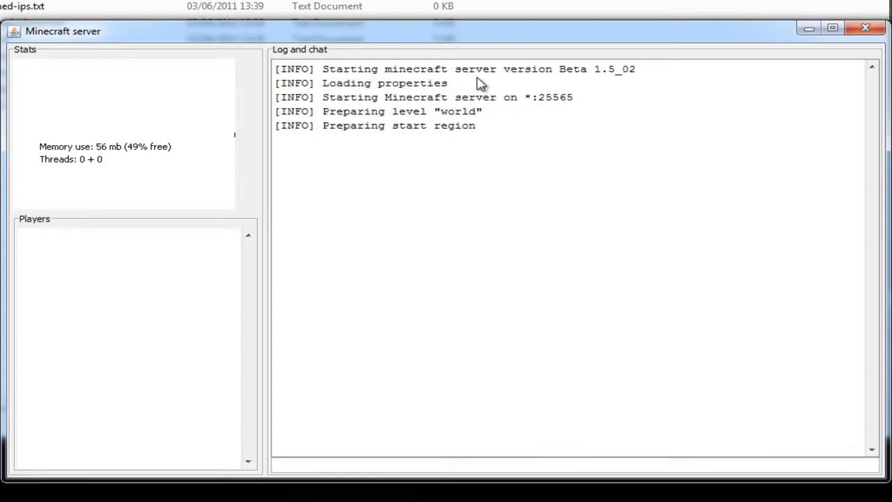
pyautogui.doubleClick(573, 68)
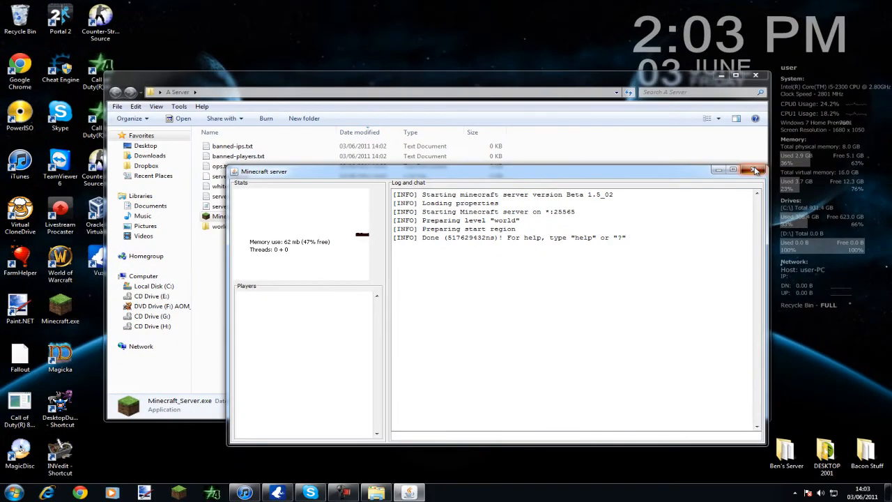
pyautogui.click(753, 170)
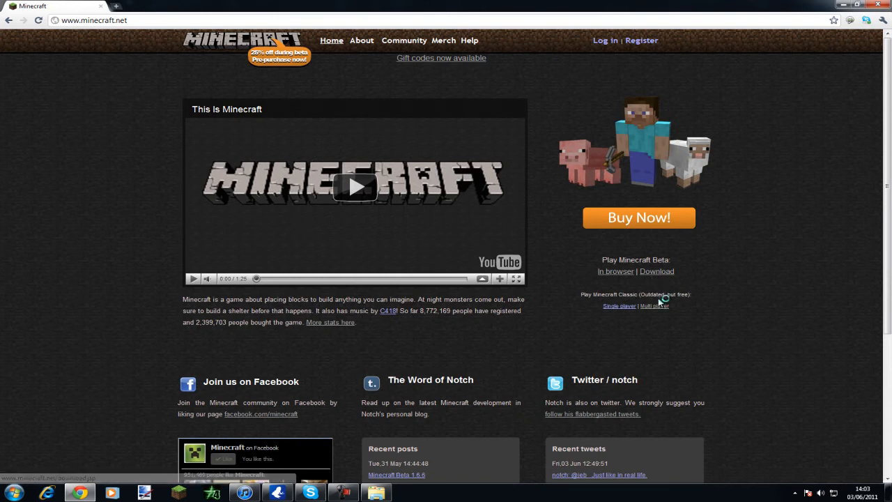
# Go to the minecraft.net Download page from Play Minecraft Beta.
pyautogui.click(655, 271)
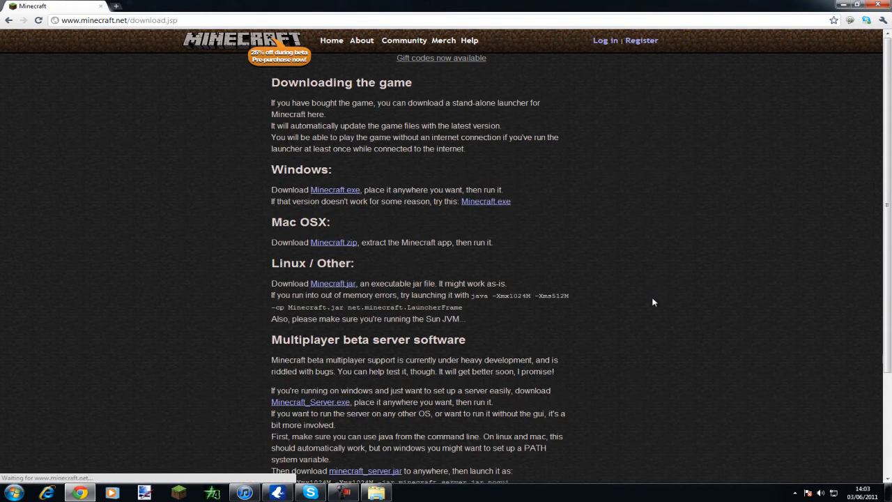
# Download Minecraft_Server.exe from the Multiplayer beta server software section.
pyautogui.scroll(-3)
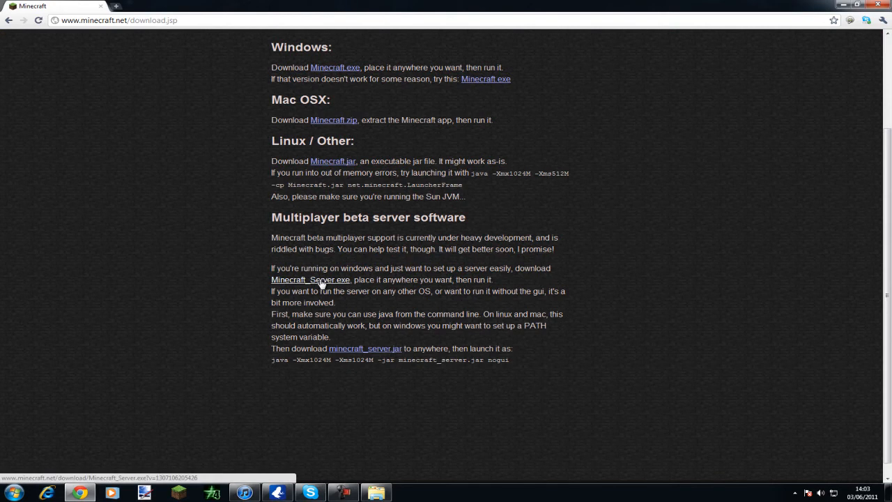
pyautogui.click(309, 278)
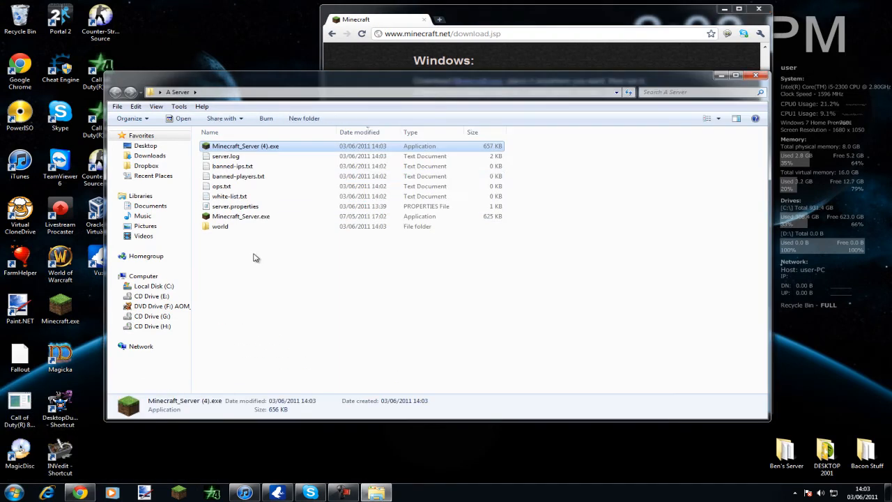
pyautogui.moveTo(267, 146)
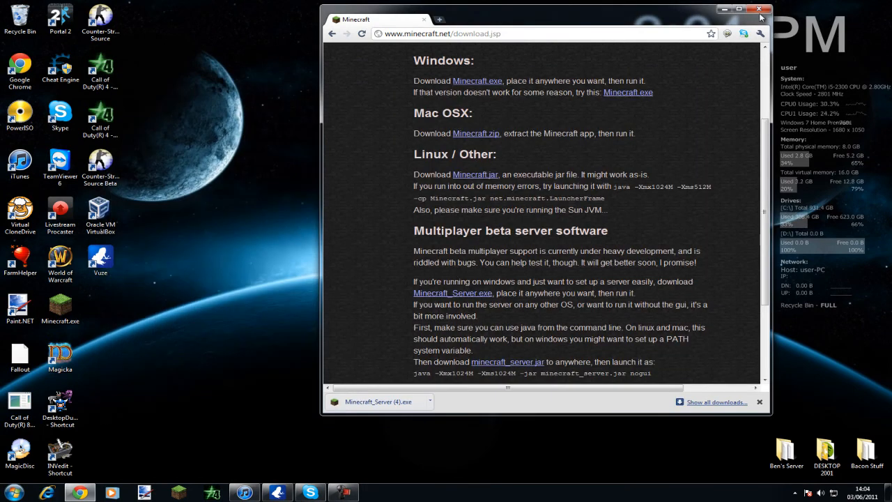
# Close Chrome to return to the desktop with the A Server folder.
pyautogui.click(759, 8)
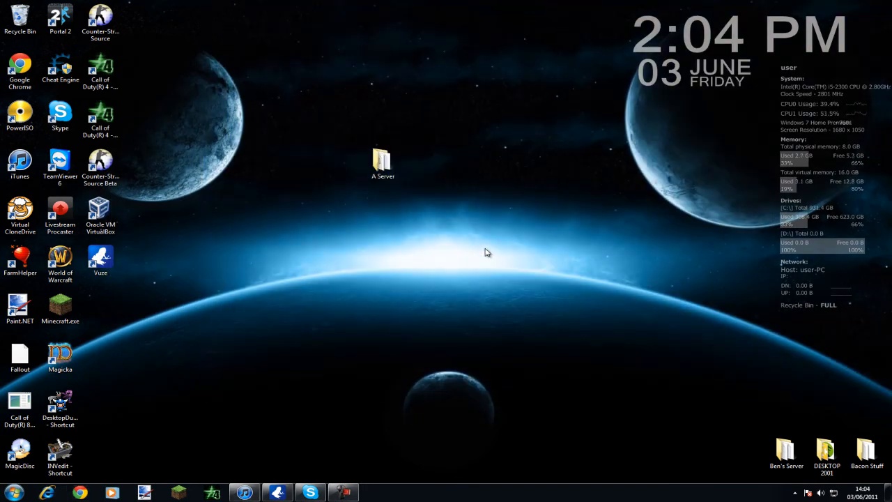